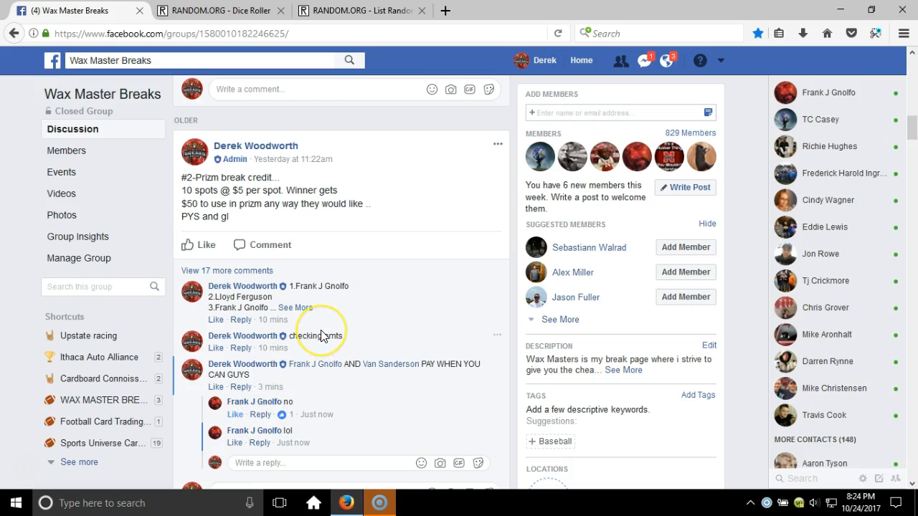
- Comment 'live.....>!' under the Prizm break giveaway post in the Facebook group
scroll("down", 3)
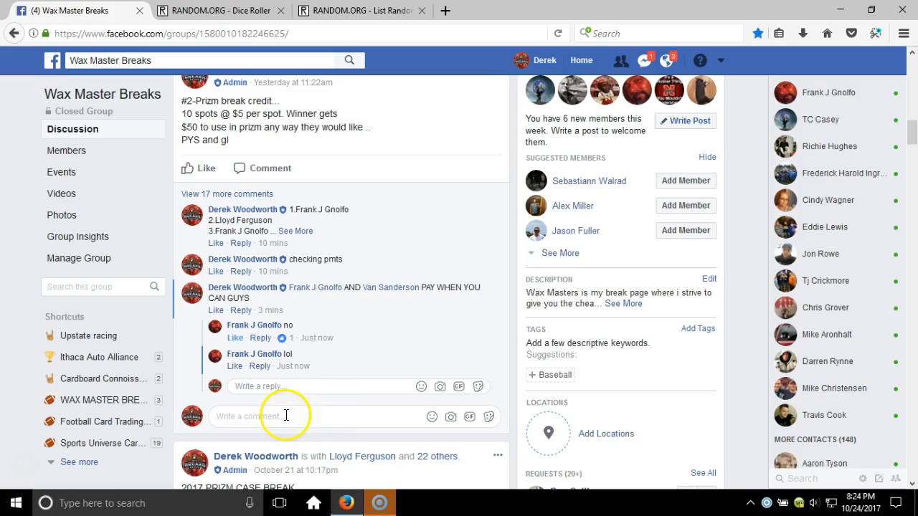
type("live")
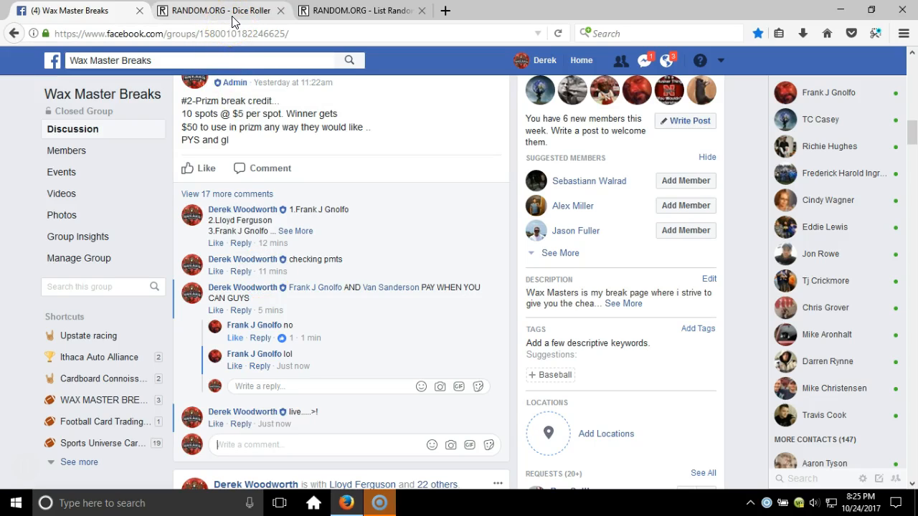
- Roll two dice on RANDOM.ORG's Dice Roller, then roll again, landing one and one
left_click(215, 10)
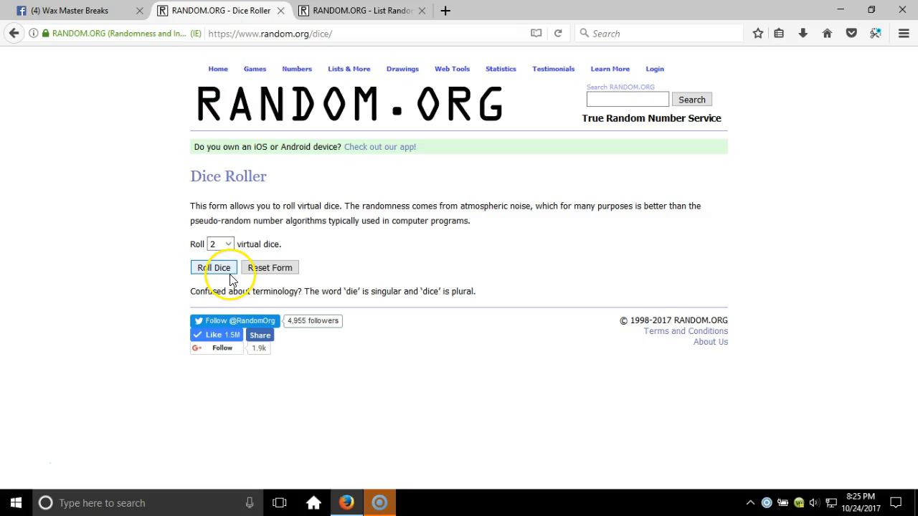
left_click(214, 267)
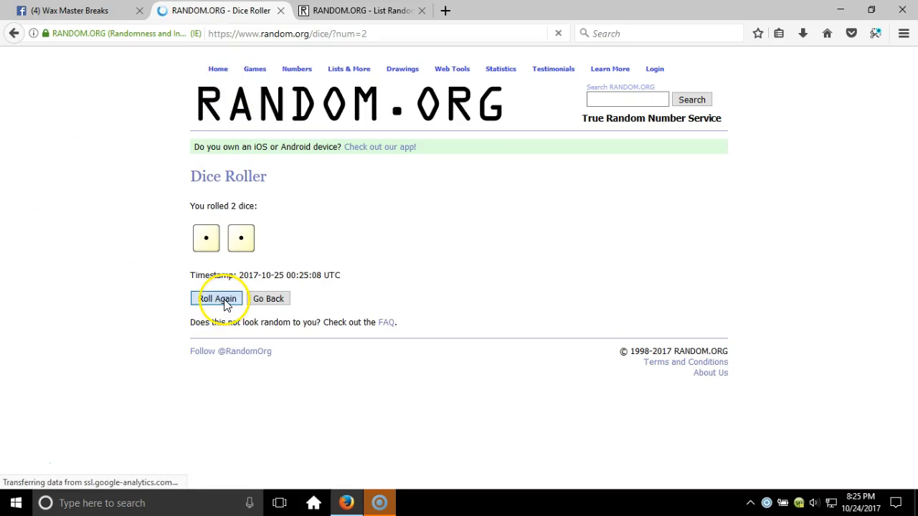
left_click(216, 299)
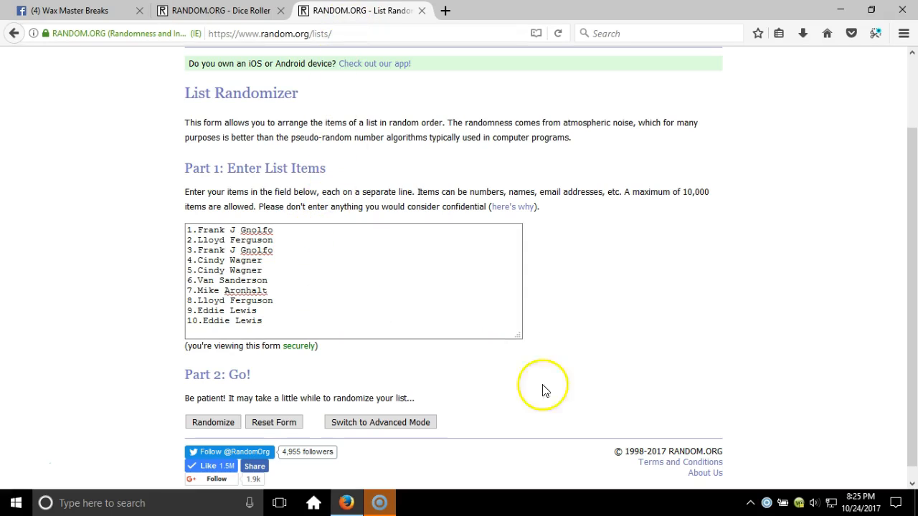
mouse_move(801, 252)
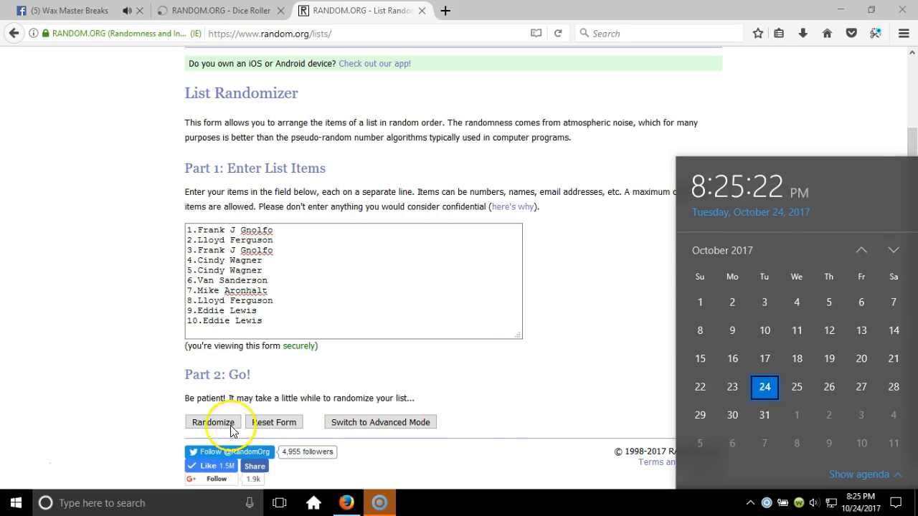
left_click(212, 422)
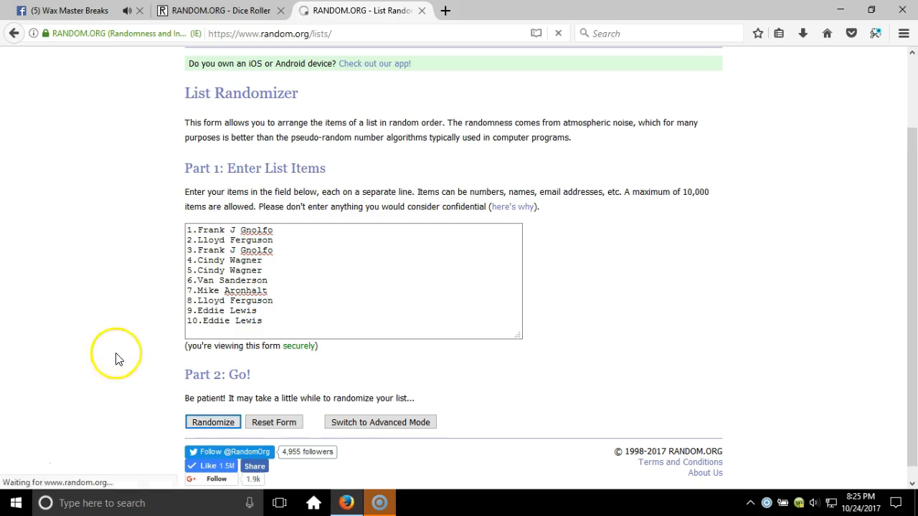
left_click(212, 421)
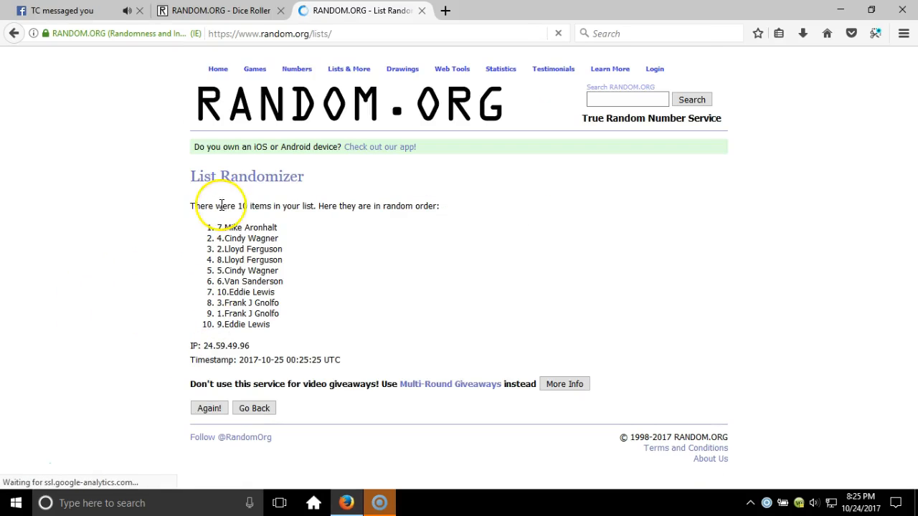
left_click(209, 407)
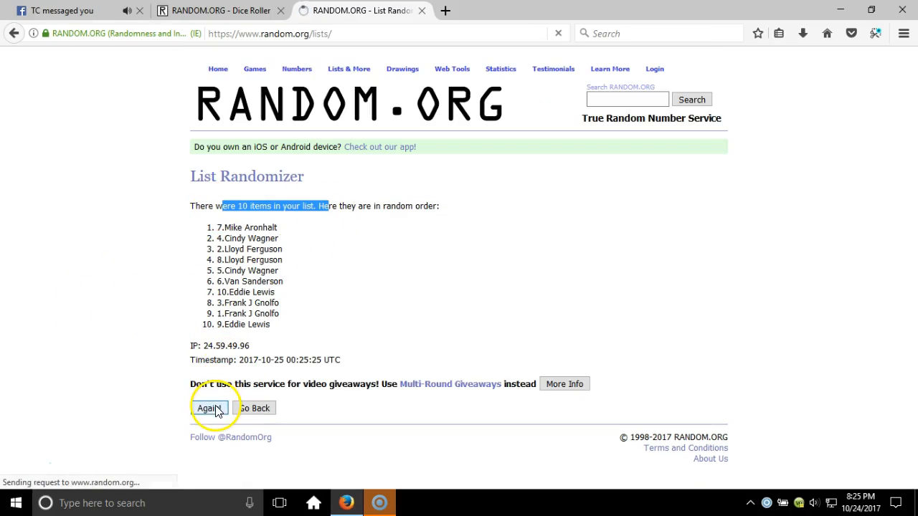
left_click(210, 408)
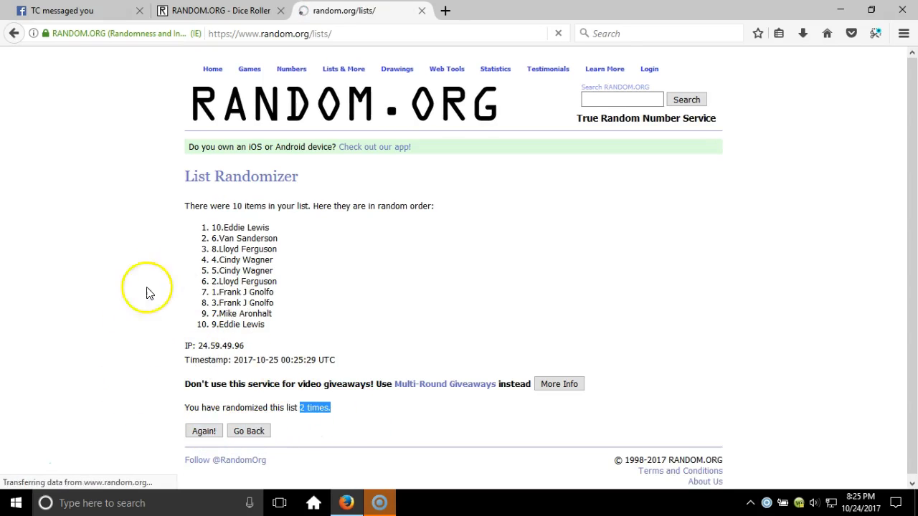
left_click(203, 431)
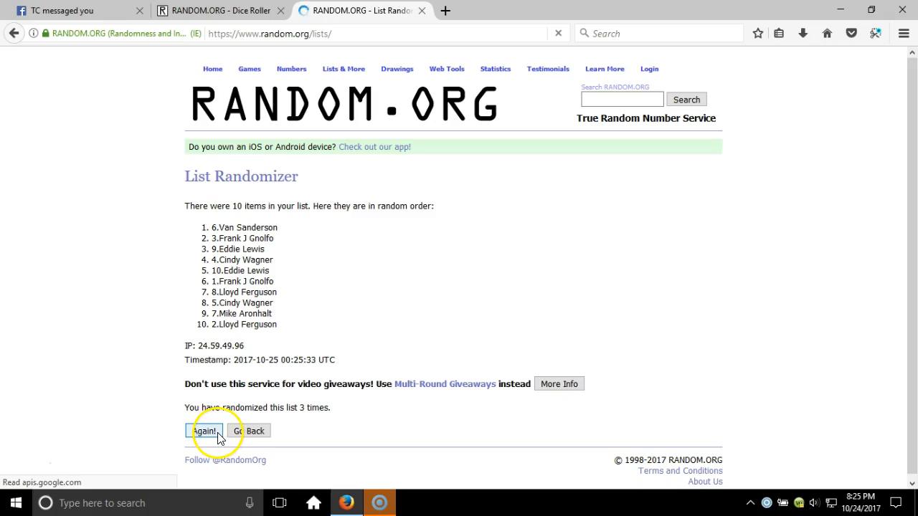
left_click(207, 431)
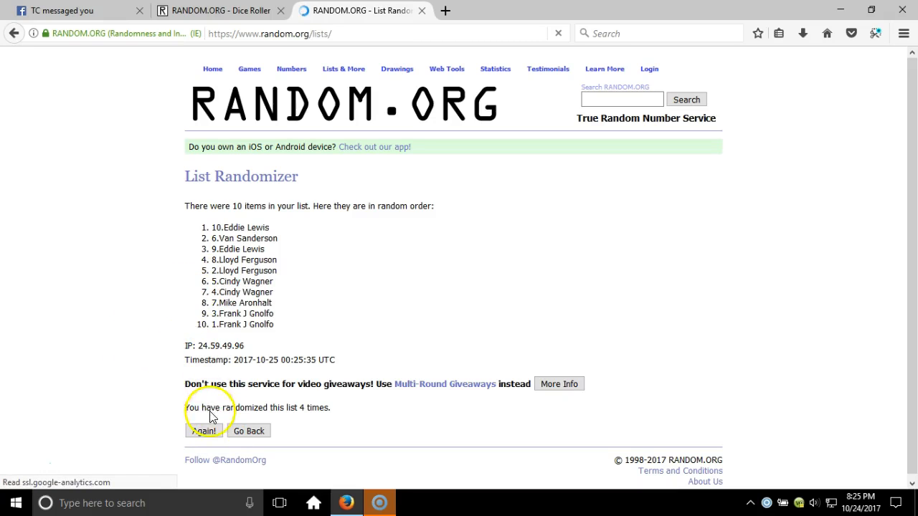
left_click(204, 431)
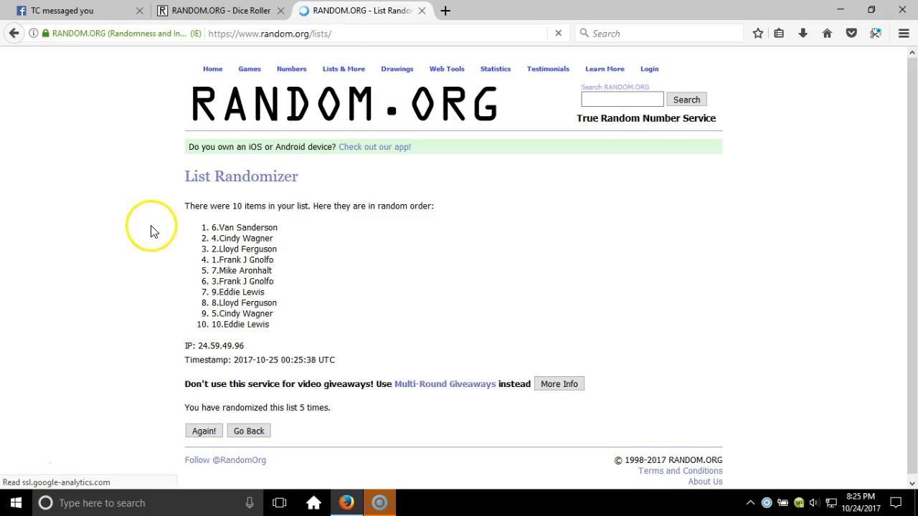
mouse_move(172, 327)
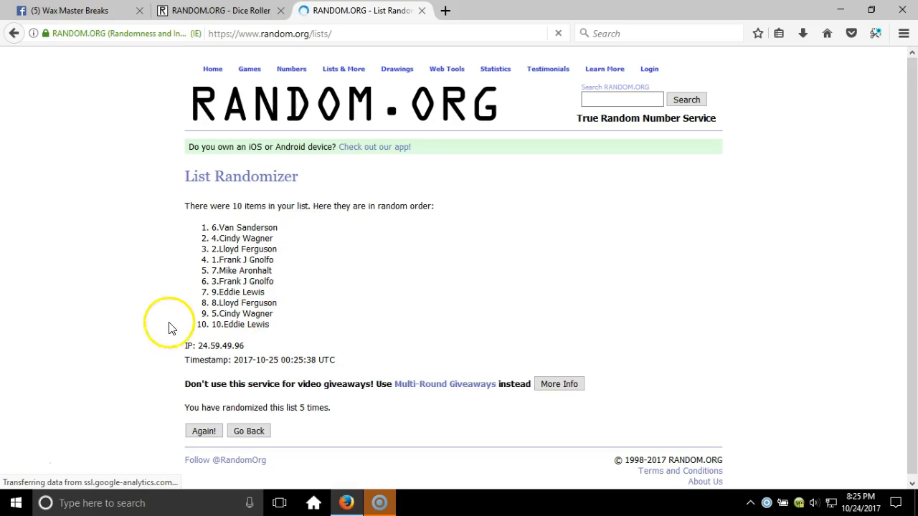
left_click(215, 10)
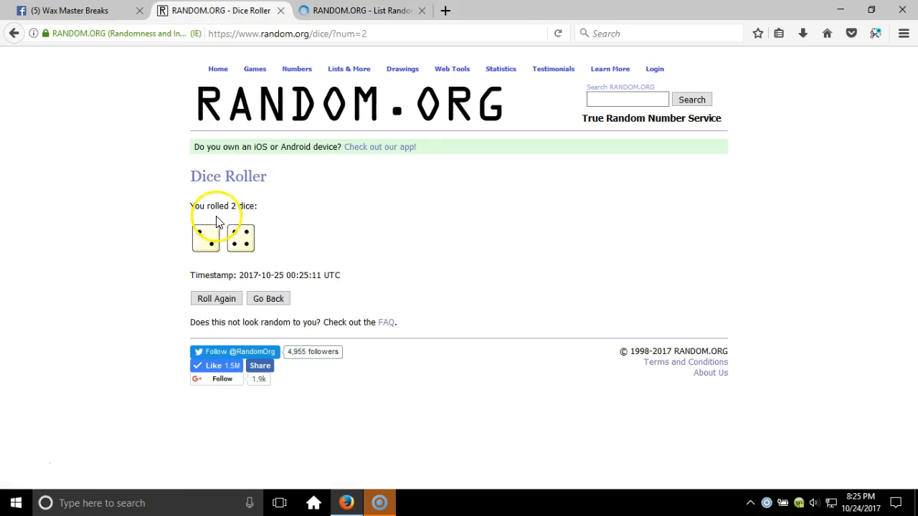
left_click(359, 10)
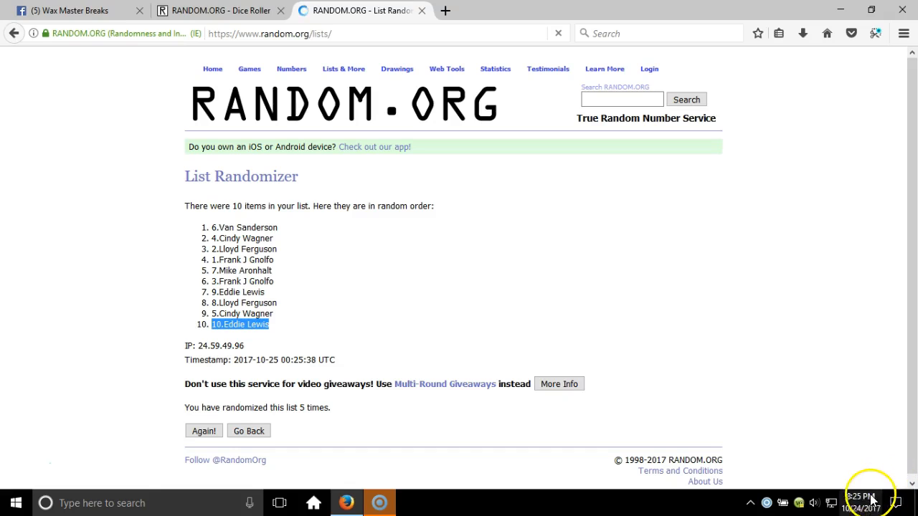
left_click(870, 494)
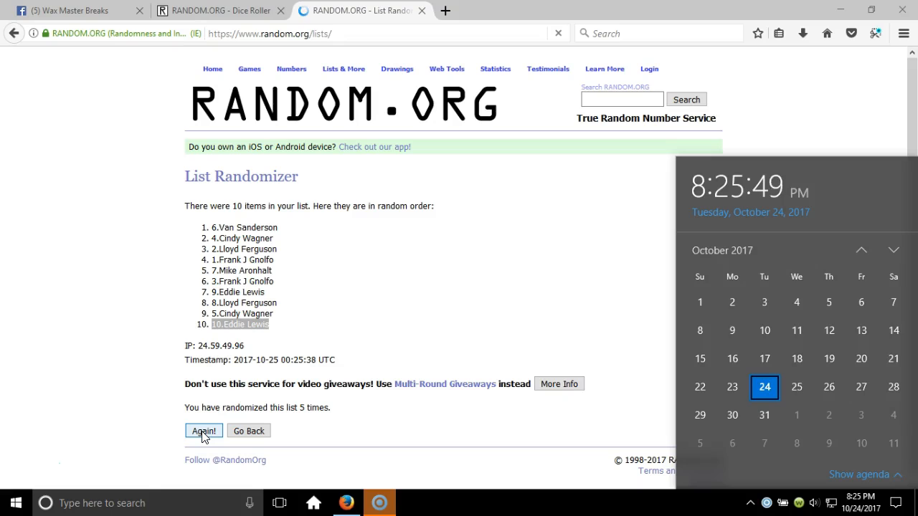
left_click(204, 430)
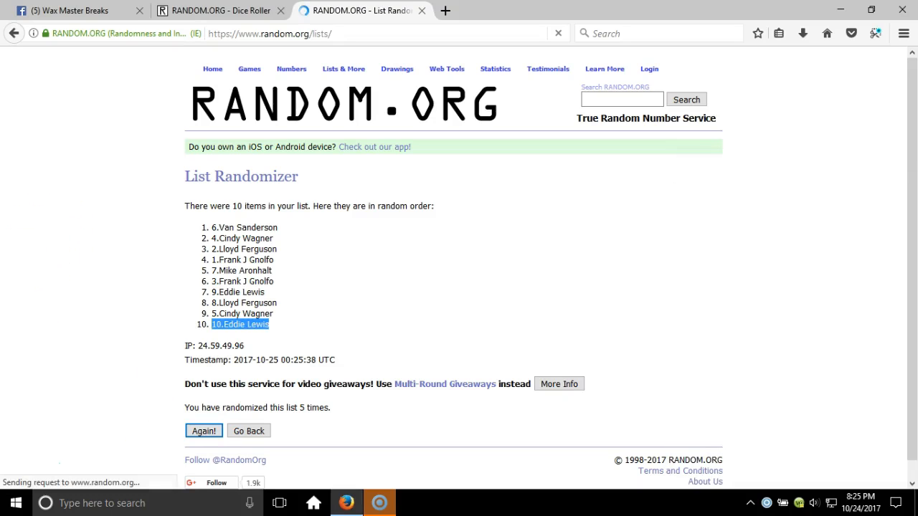
left_click(204, 430)
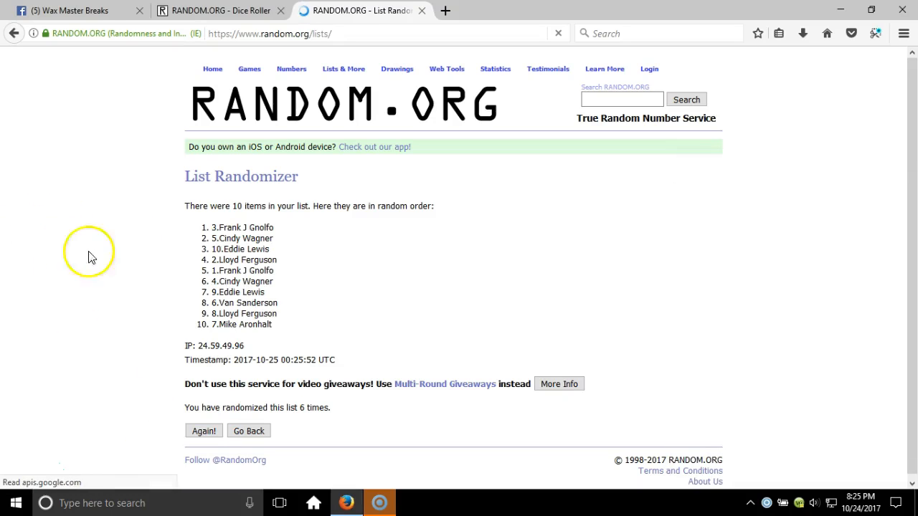
double_click(247, 227)
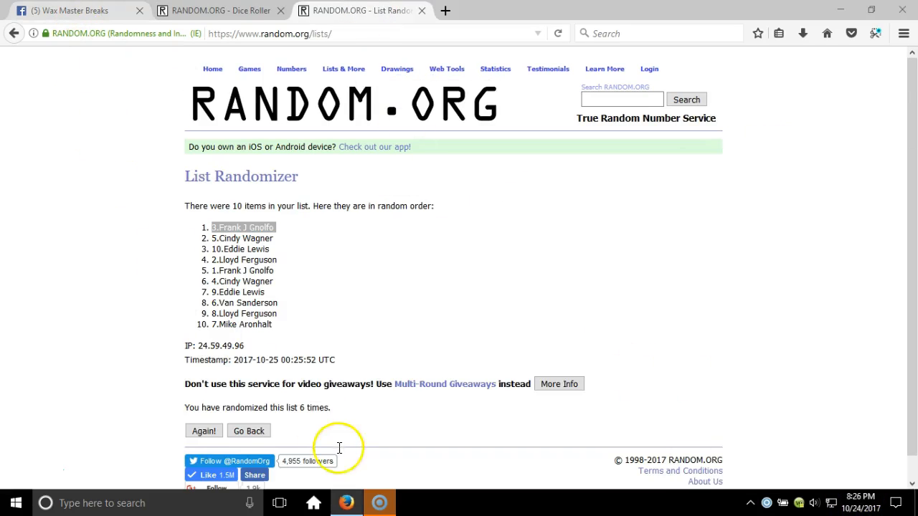
left_click(71, 10)
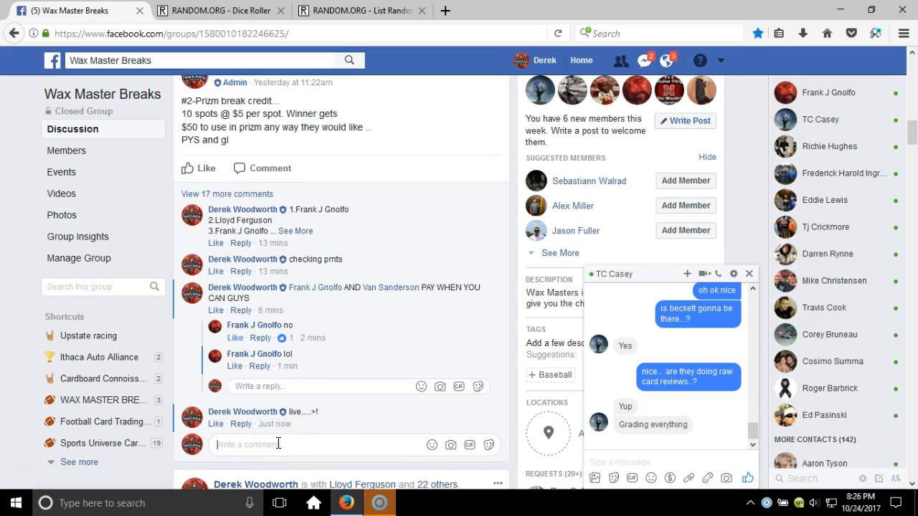
type("done....")
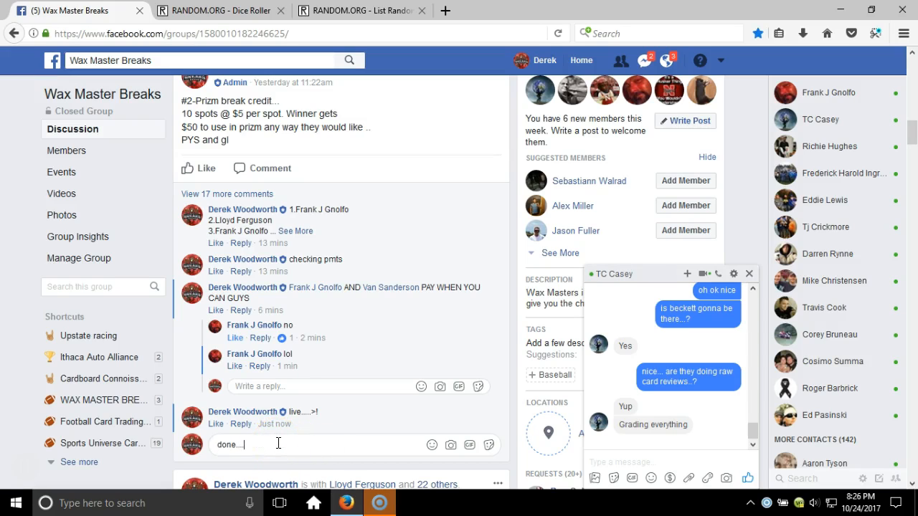